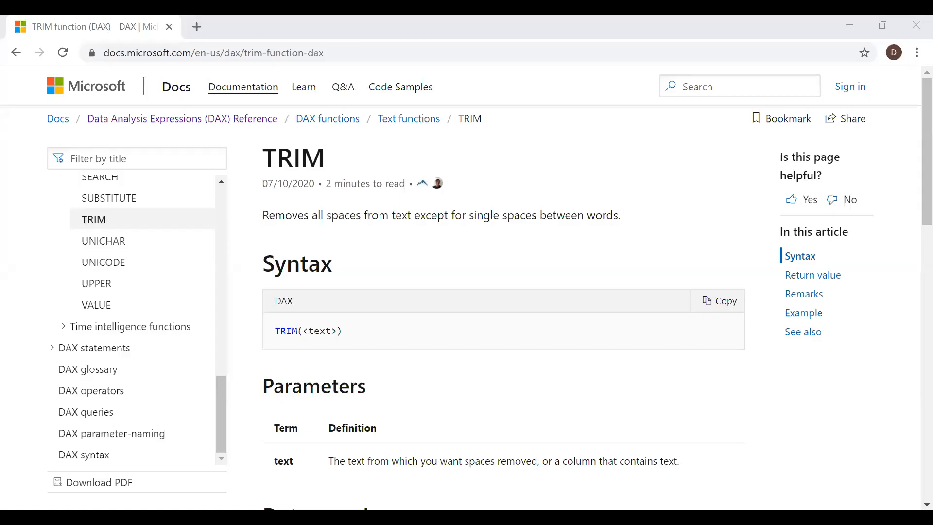
pyautogui.moveTo(331, 264)
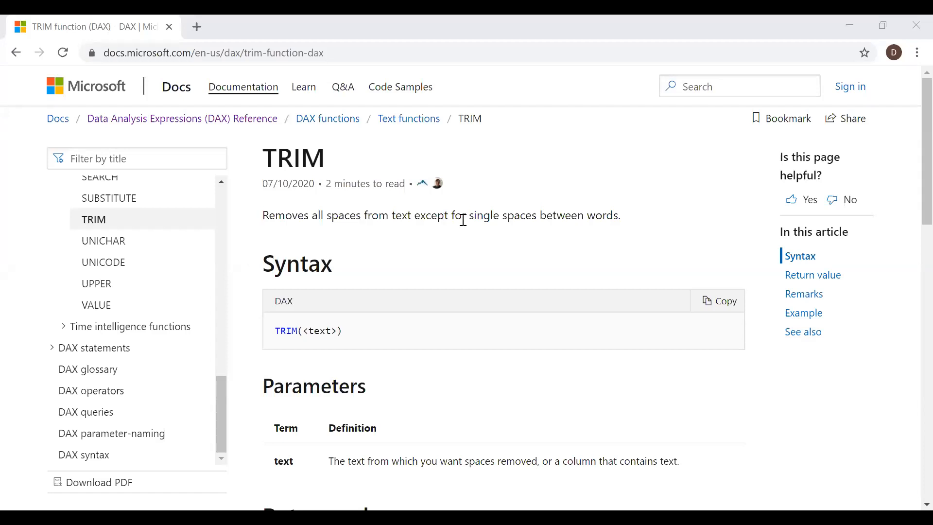
pyautogui.moveTo(910, 193)
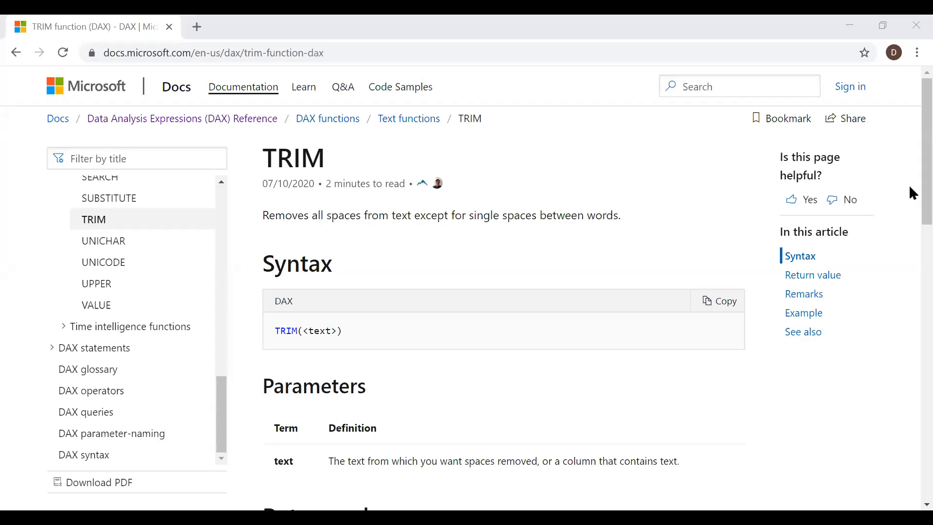
# - Scroll through the Fact table data and select a cell to review the FullName values
pyautogui.scroll(-3)
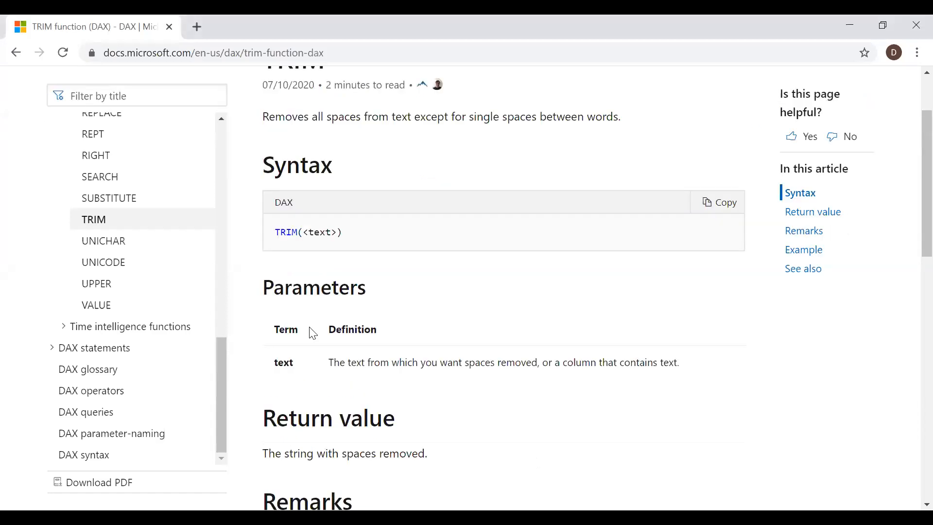
pyautogui.scroll(-3)
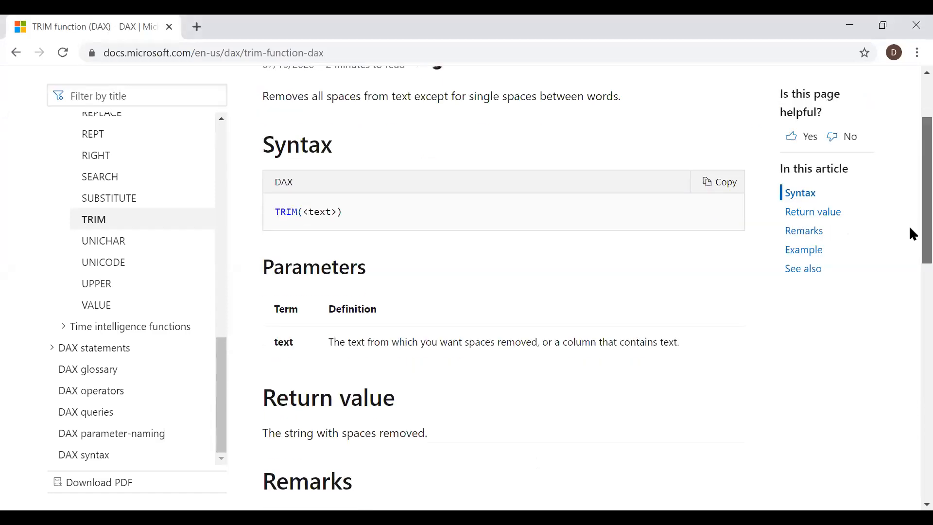
pyautogui.scroll(-3)
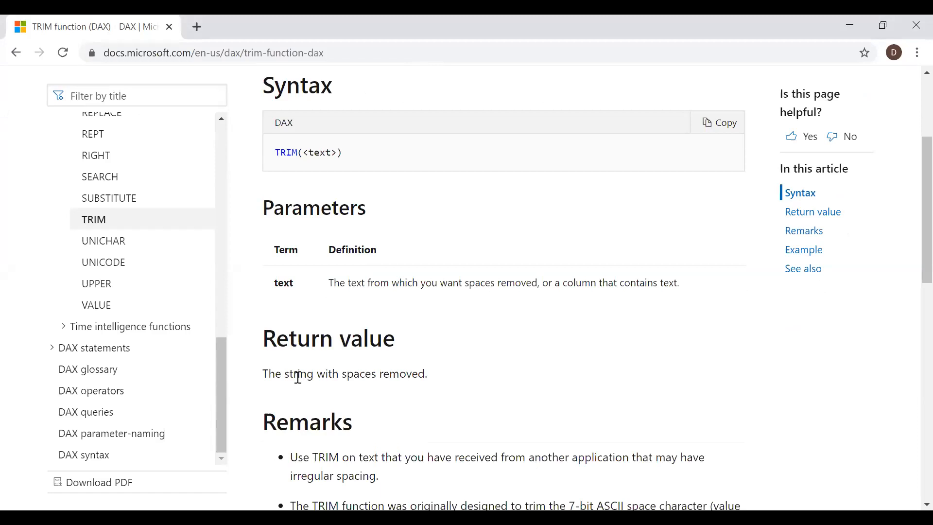
pyautogui.moveTo(908, 170)
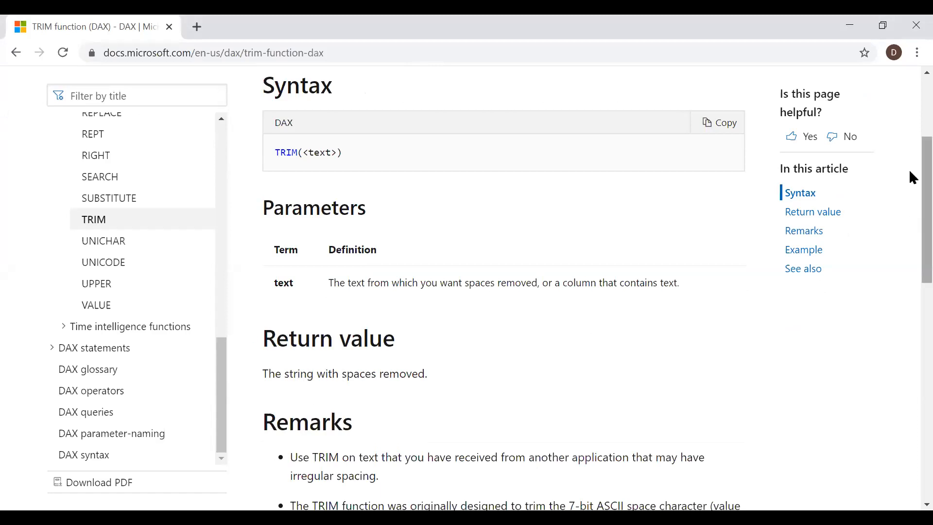
pyautogui.scroll(3)
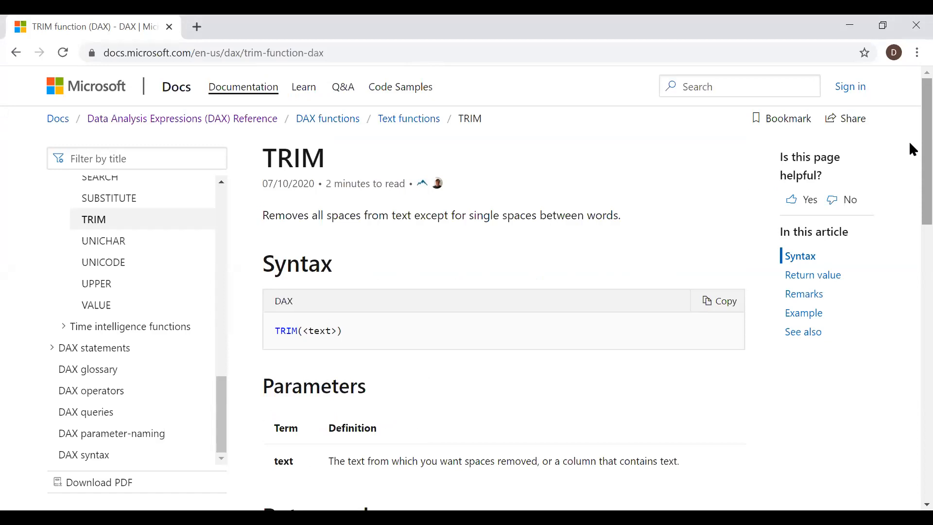
pyautogui.moveTo(716, 334)
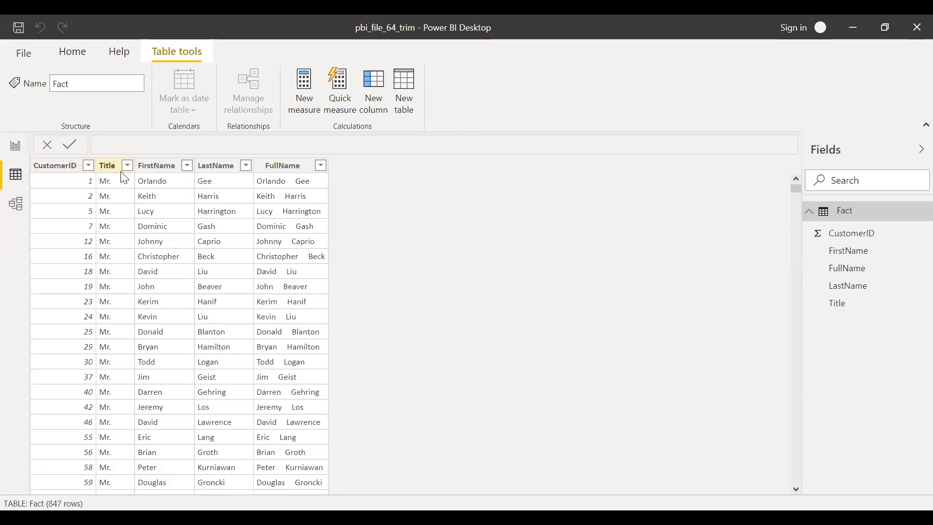
pyautogui.click(216, 165)
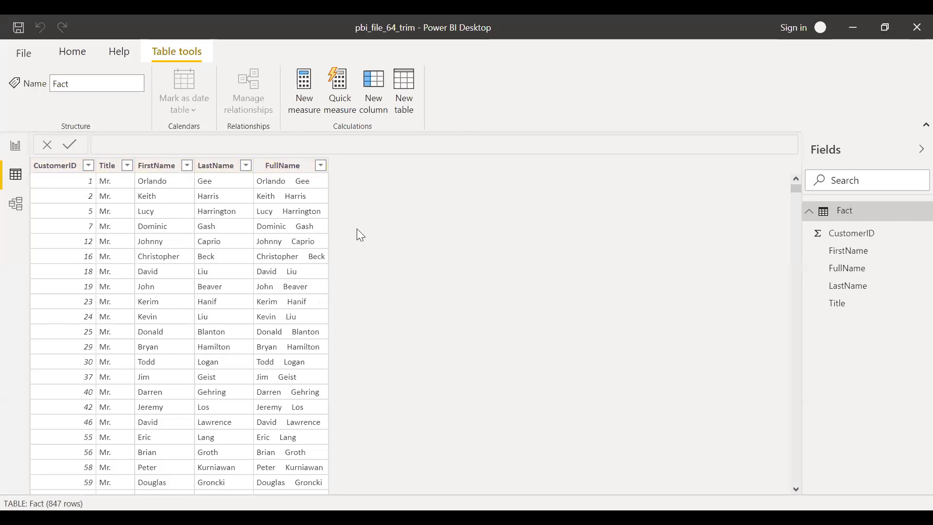
pyautogui.moveTo(294, 188)
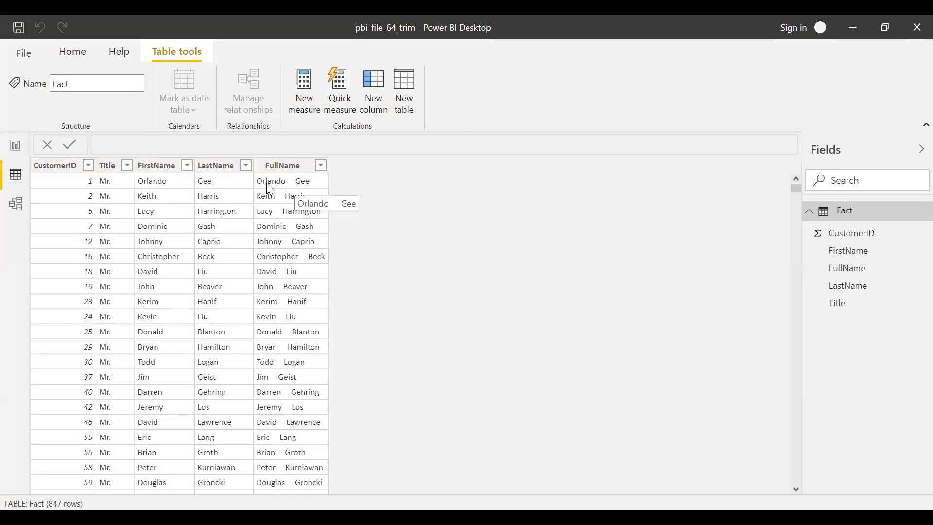
pyautogui.moveTo(290, 186)
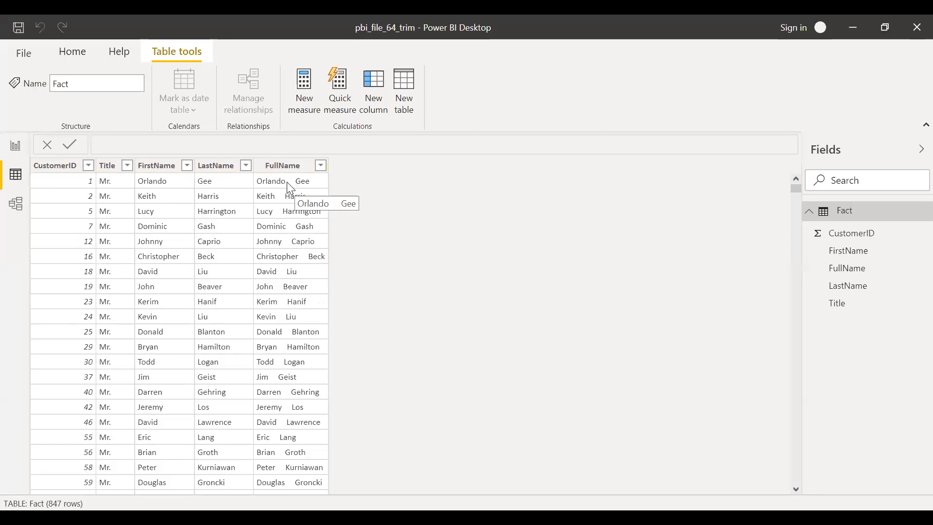
pyautogui.moveTo(288, 188)
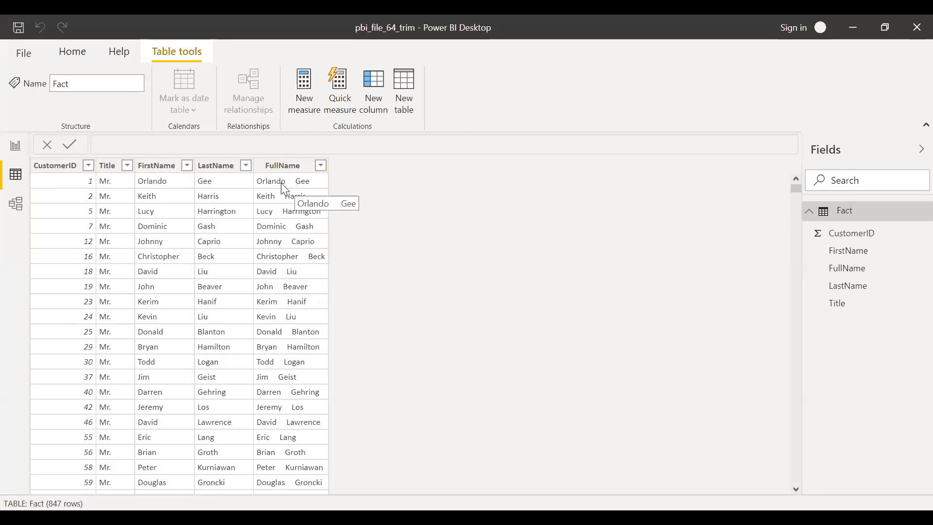
pyautogui.moveTo(304, 220)
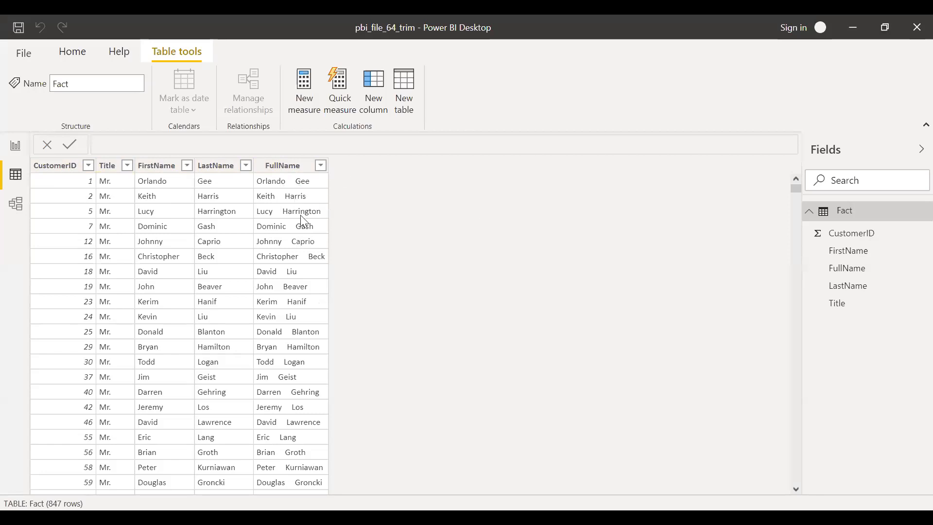
pyautogui.moveTo(280, 171)
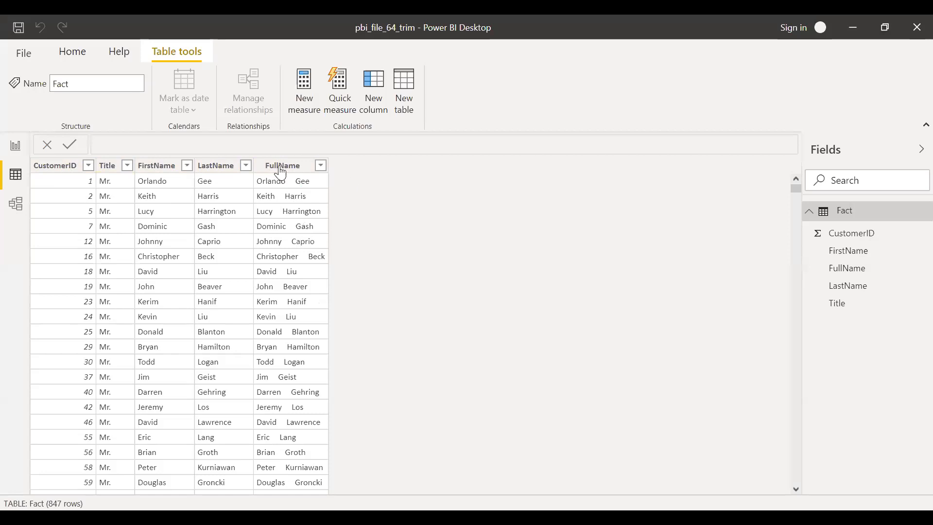
pyautogui.moveTo(580, 465)
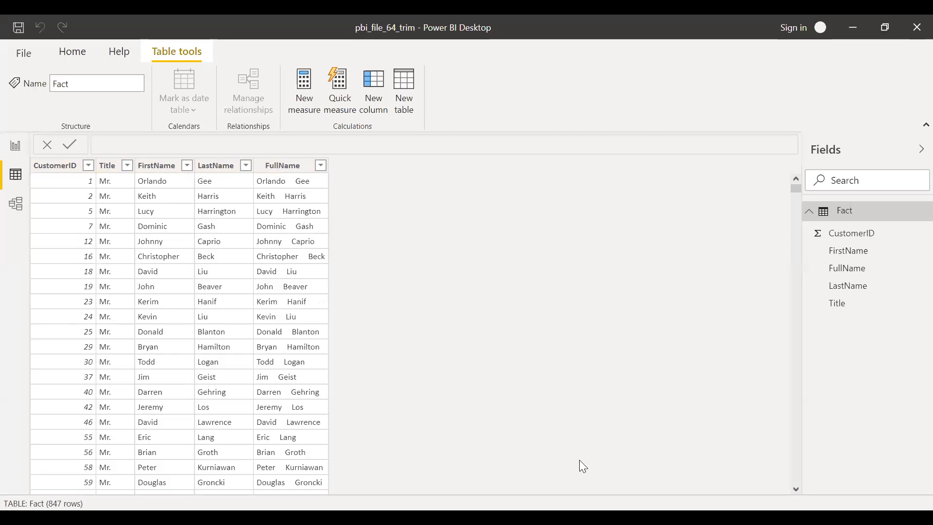
pyautogui.moveTo(377, 110)
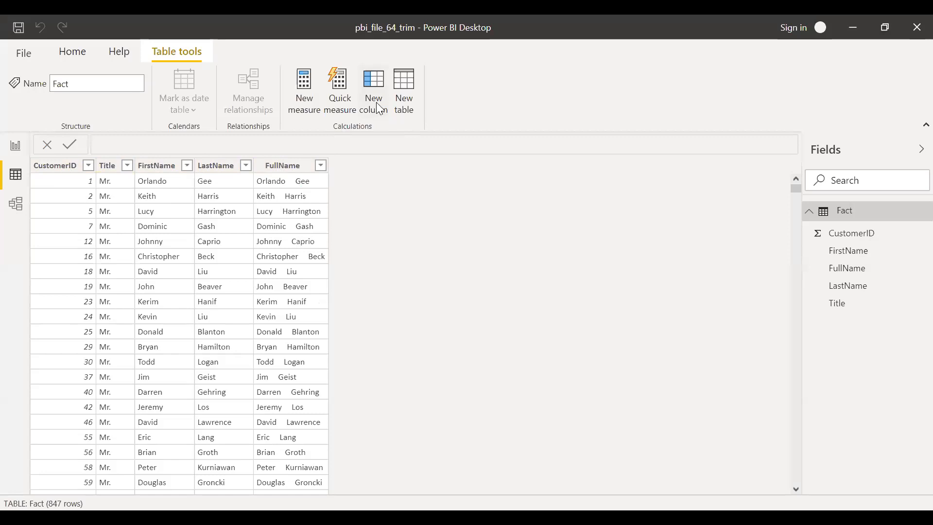
# - Add a calculated column FullName_trim_ex = TRIM('Fact'[FullName]) to the Fact table
pyautogui.click(373, 80)
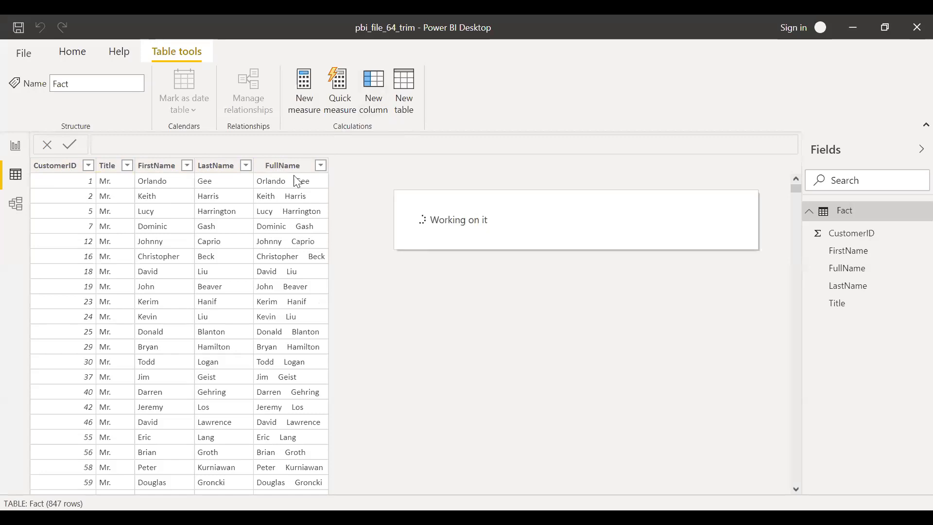
pyautogui.click(374, 87)
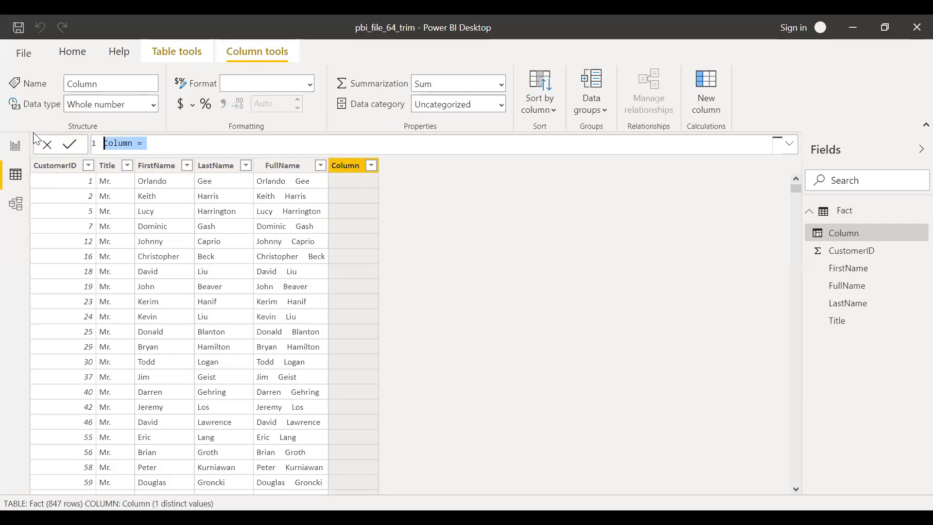
pyautogui.write('FullName')
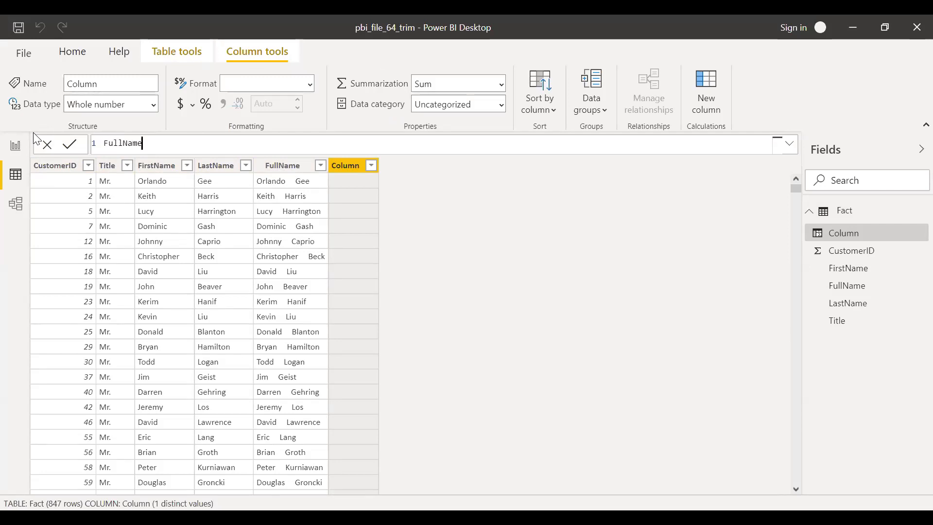
pyautogui.write('_trim_ex =')
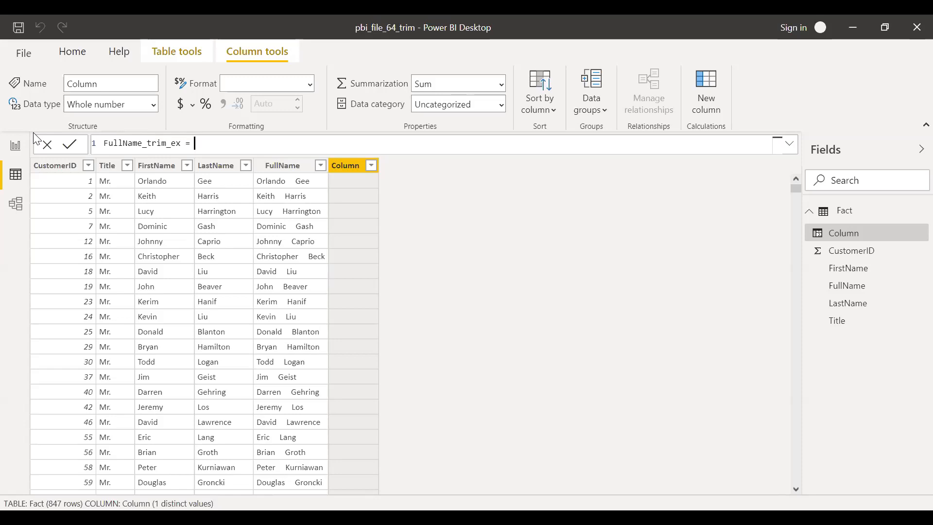
pyautogui.write('TRIM(')
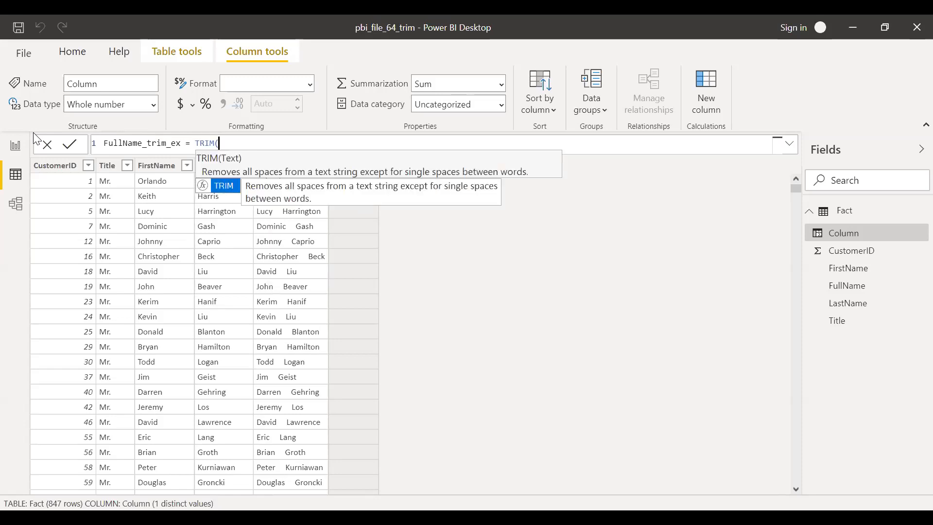
pyautogui.write("'Fact'[FullName]")
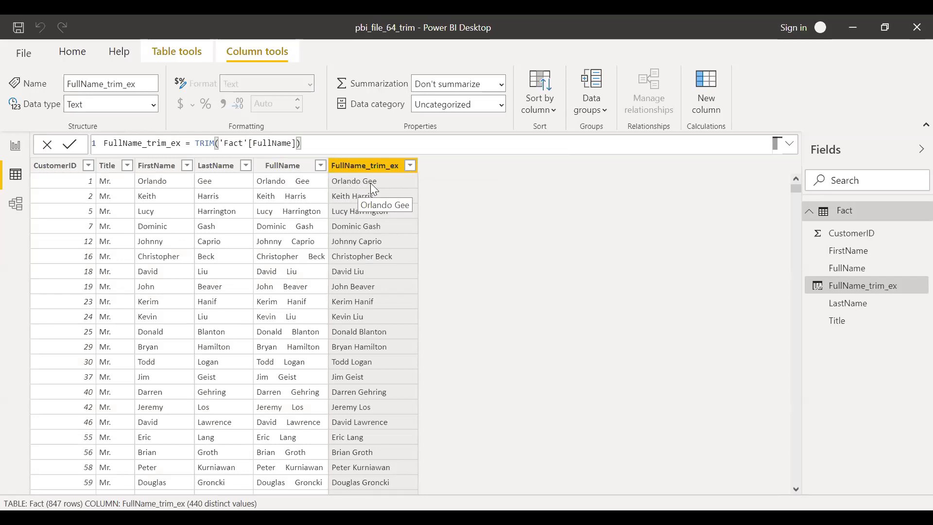
pyautogui.moveTo(723, 354)
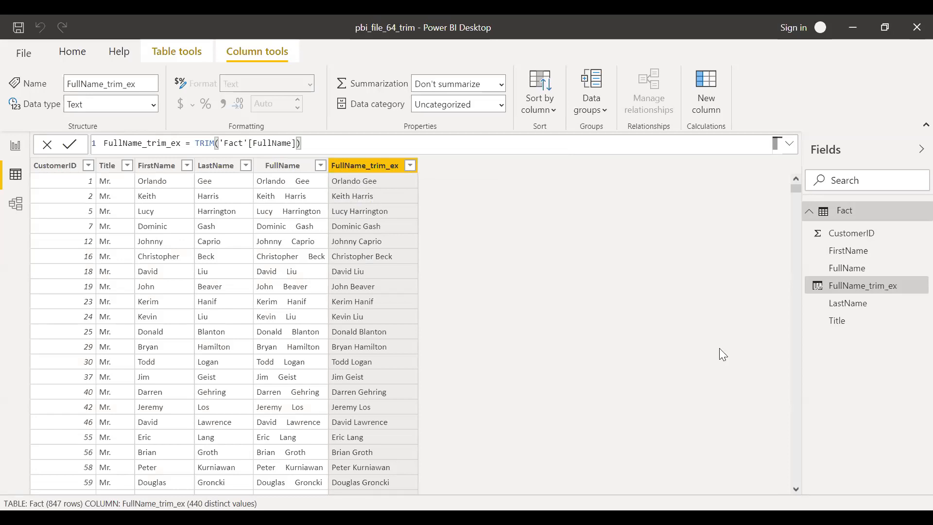
pyautogui.moveTo(712, 342)
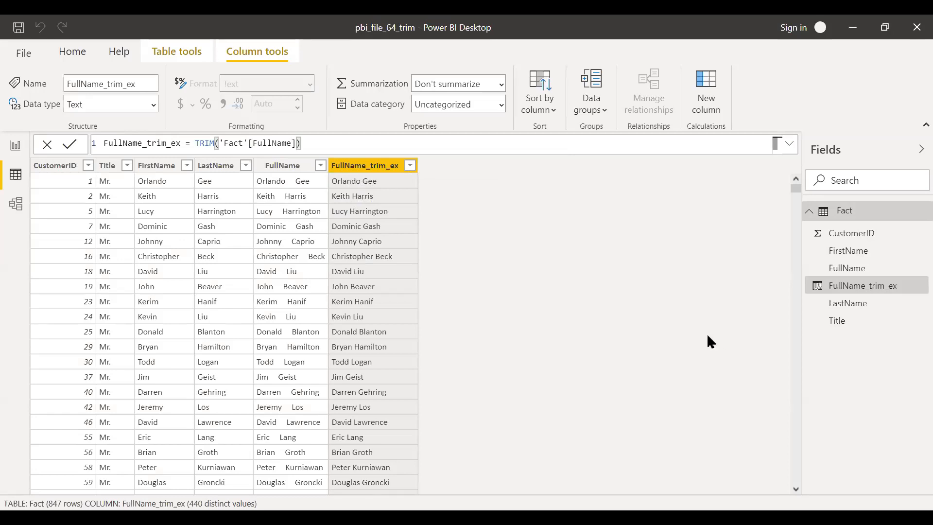
pyautogui.moveTo(690, 347)
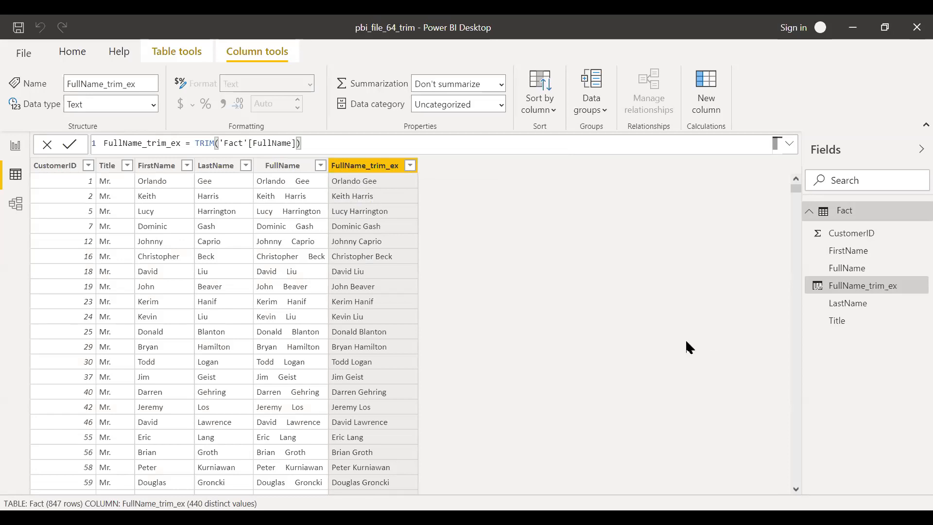
pyautogui.moveTo(665, 376)
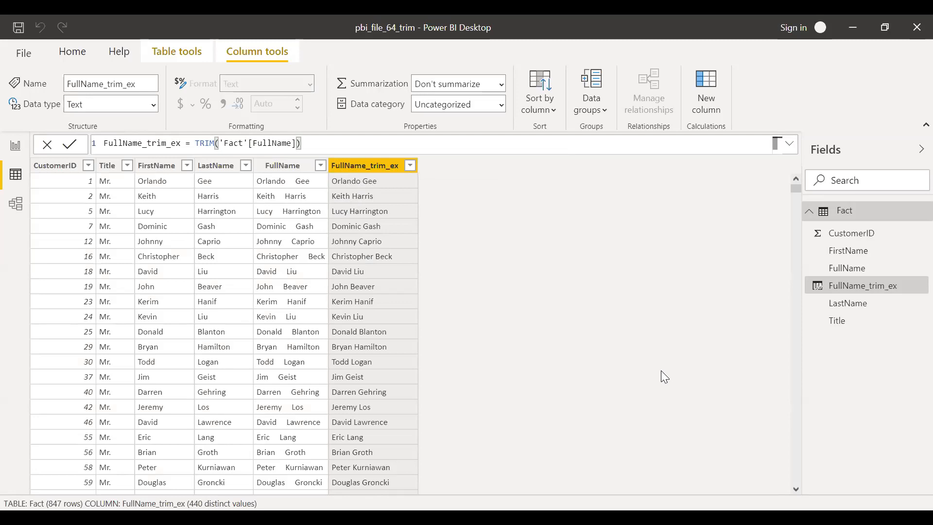
pyautogui.moveTo(622, 403)
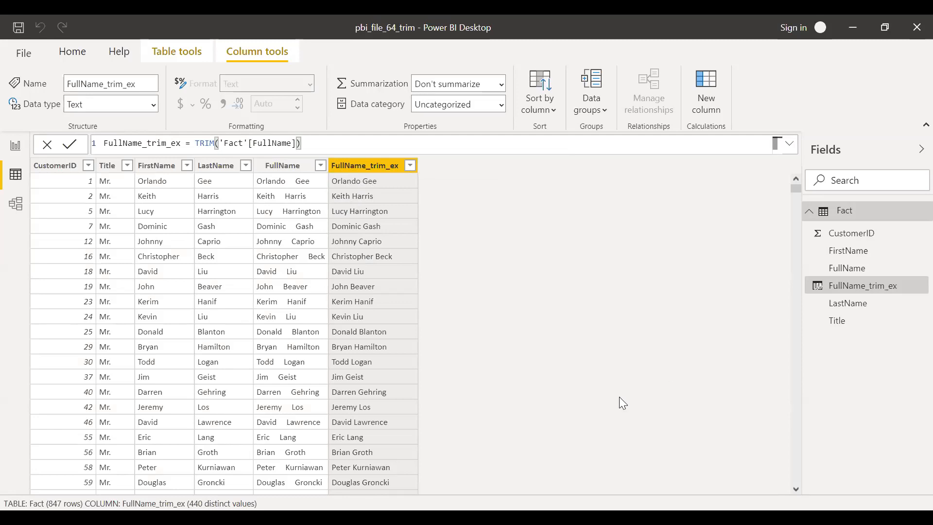
pyautogui.moveTo(603, 475)
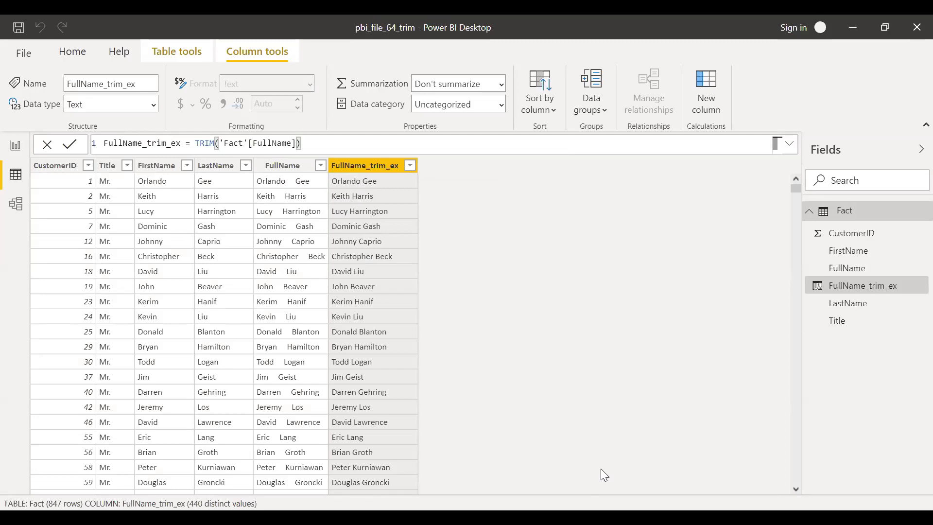